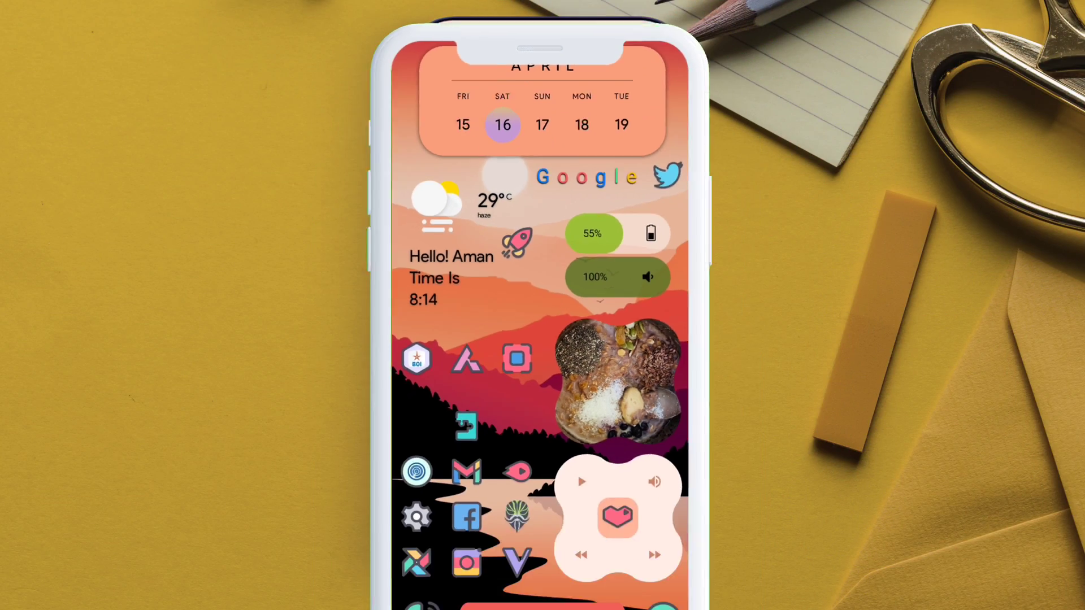
Step: Launch the BOI banking app and dismiss its root security alert
{"action": "left_click", "coordinate": [416, 359]}
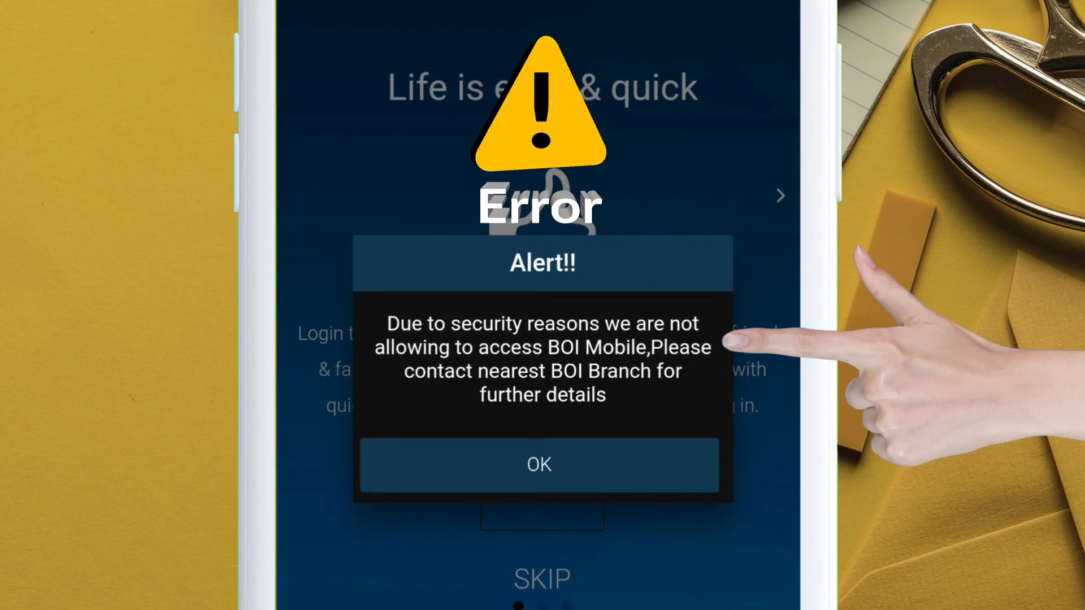
{"action": "left_click", "coordinate": [540, 466]}
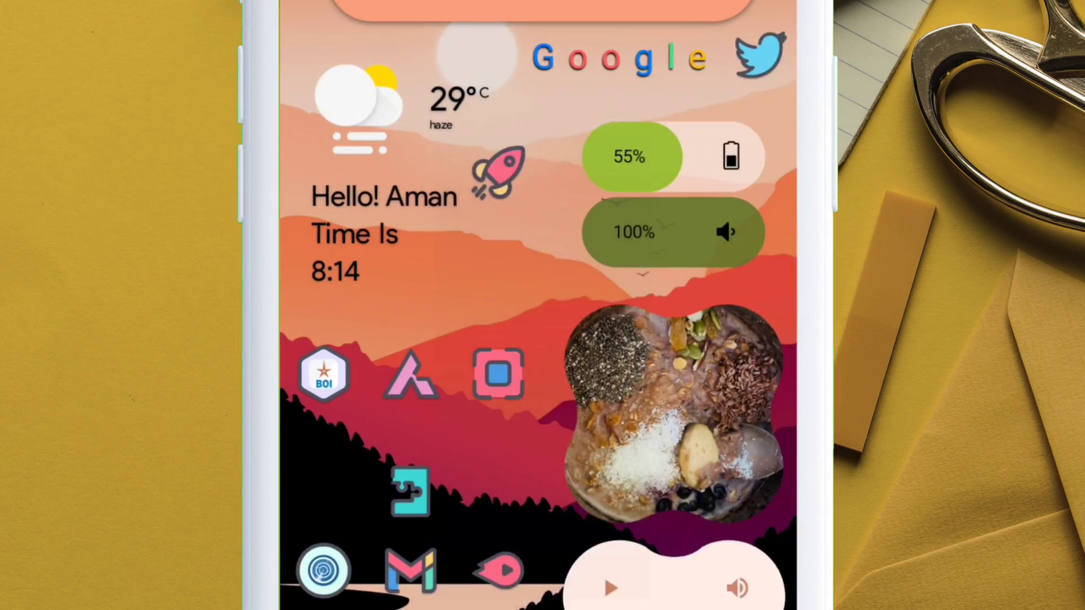
{"action": "left_click", "coordinate": [410, 375]}
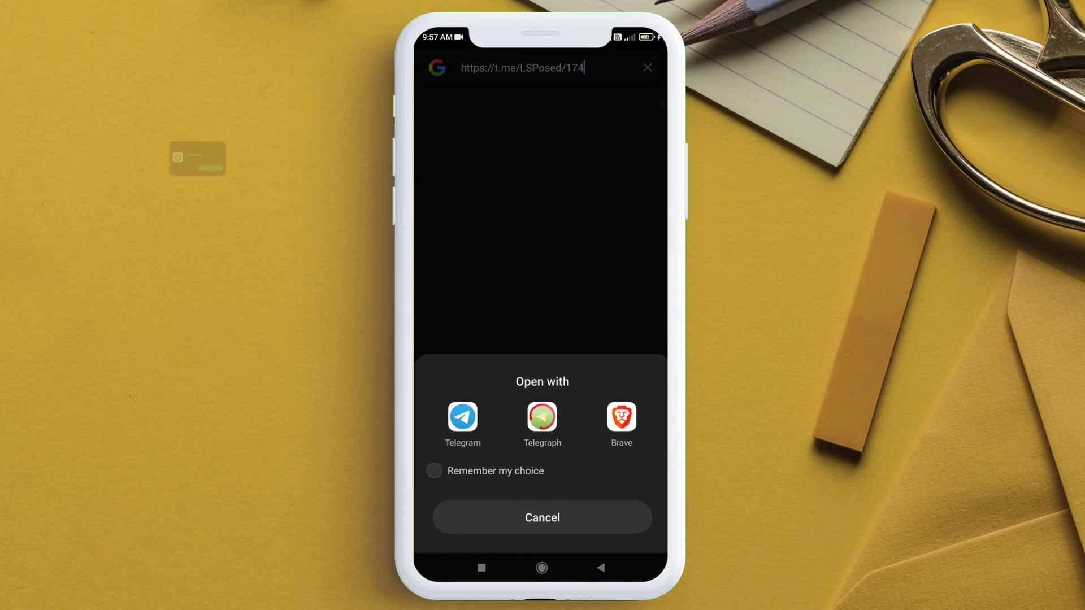
Step: Download Shamiko-v0.4.3-100-release.zip from the LSPosed Telegram channel
{"action": "left_click", "coordinate": [464, 416]}
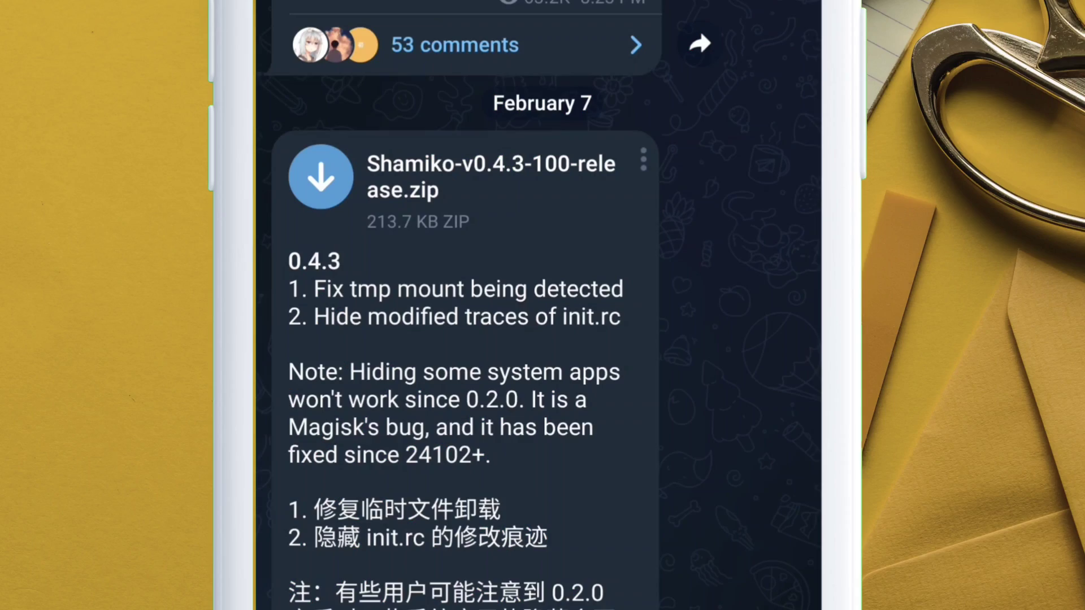
{"action": "left_click", "coordinate": [321, 176]}
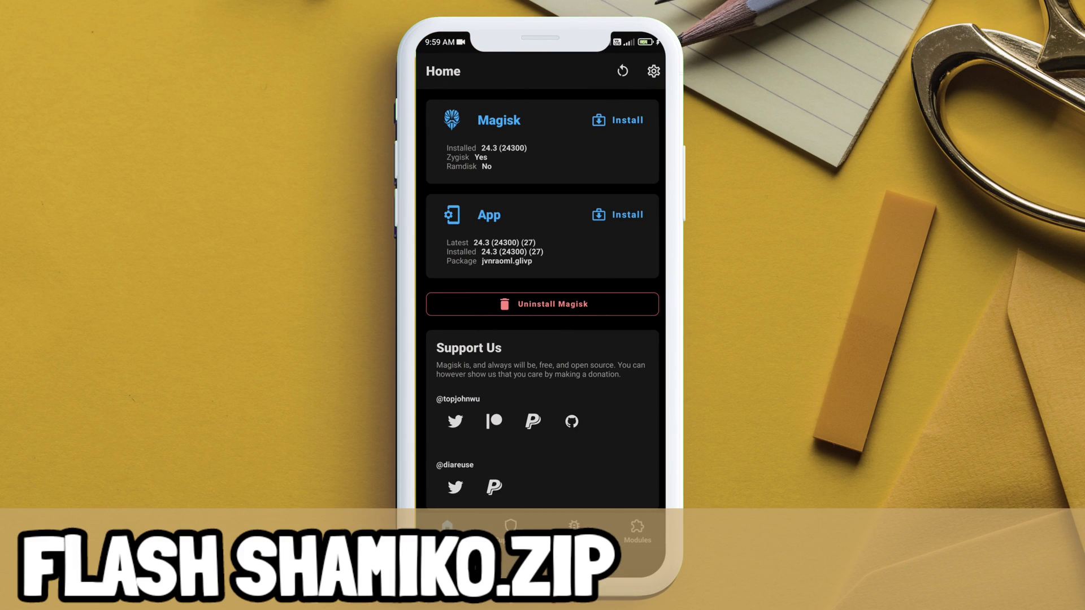
Step: Install from storage the Shamiko-v0.4.3-100-release.zip found in the Telegram downloads folder
{"action": "left_click", "coordinate": [637, 532]}
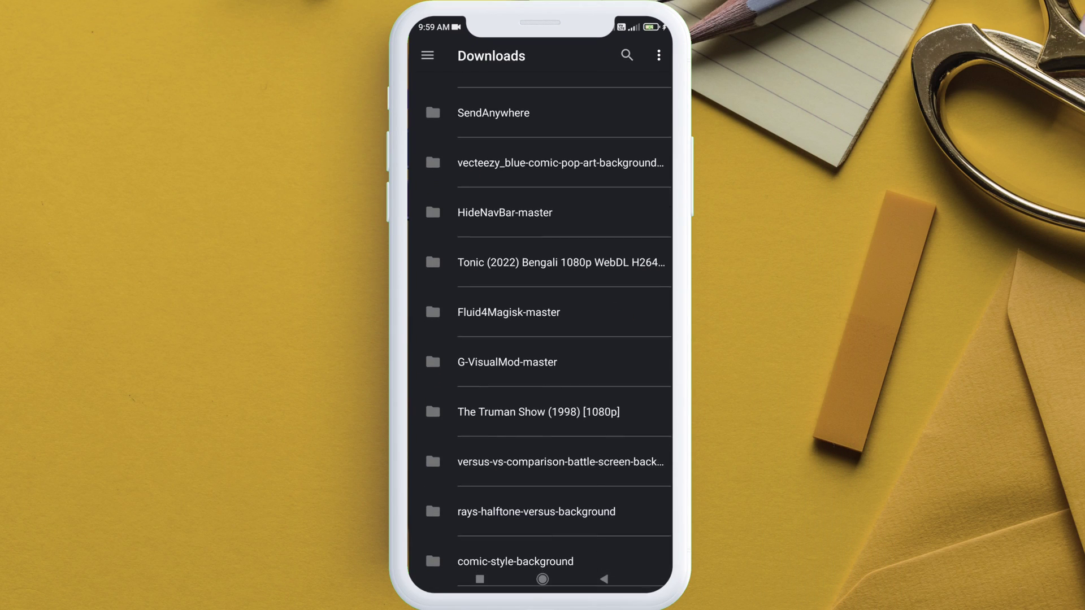
{"action": "scroll", "scroll_direction": "down", "scroll_amount": 3}
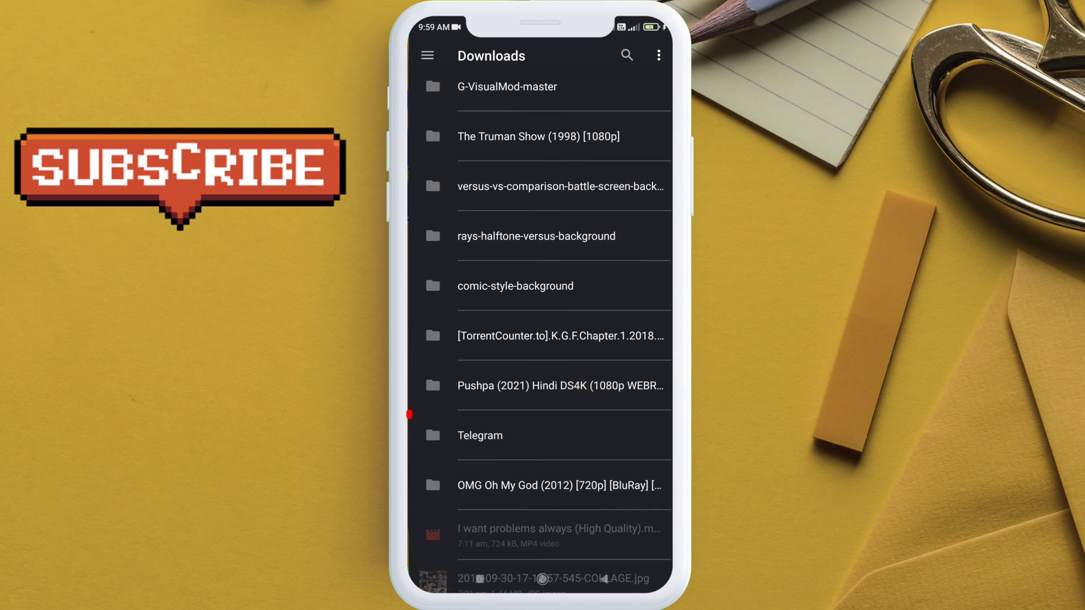
{"action": "left_click", "coordinate": [480, 435]}
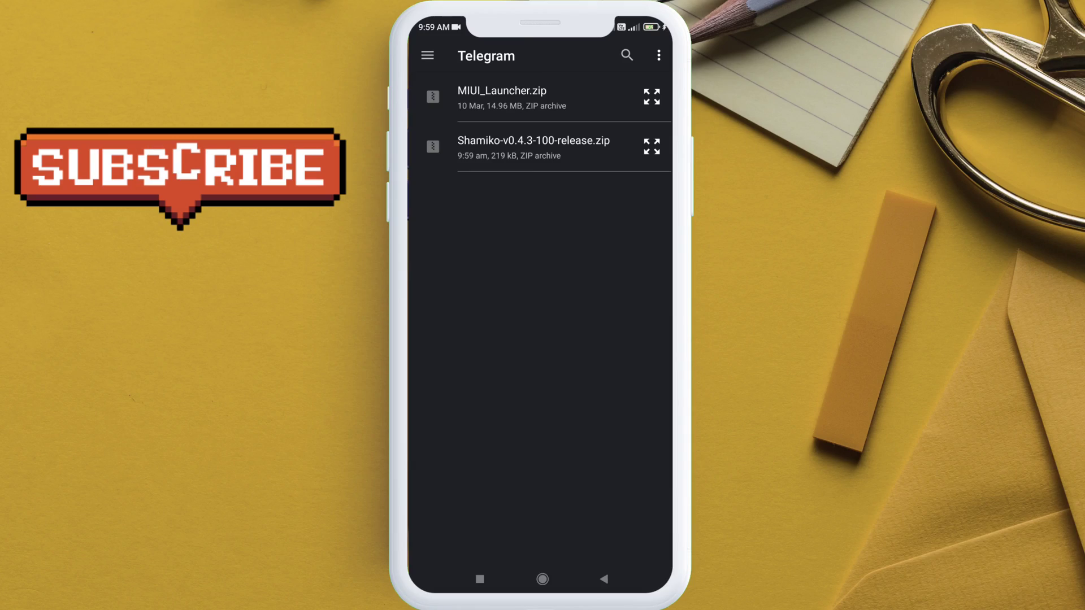
{"action": "left_click", "coordinate": [616, 331]}
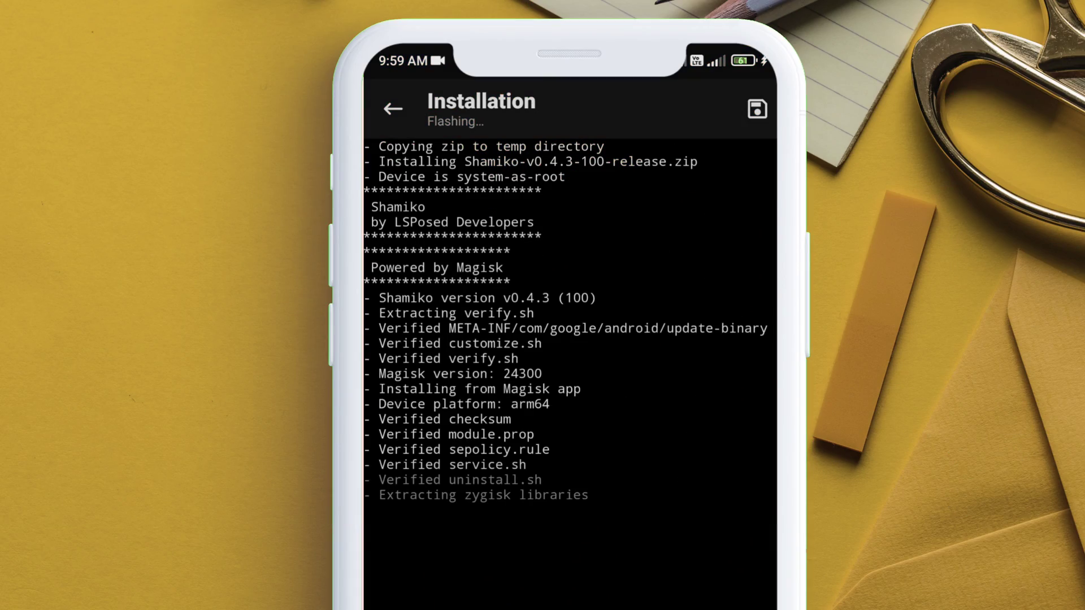
Step: Reboot the phone once flashing shows Done, then confirm Magisk's package is com.topjohnwu.magisk
{"action": "left_click", "coordinate": [687, 533]}
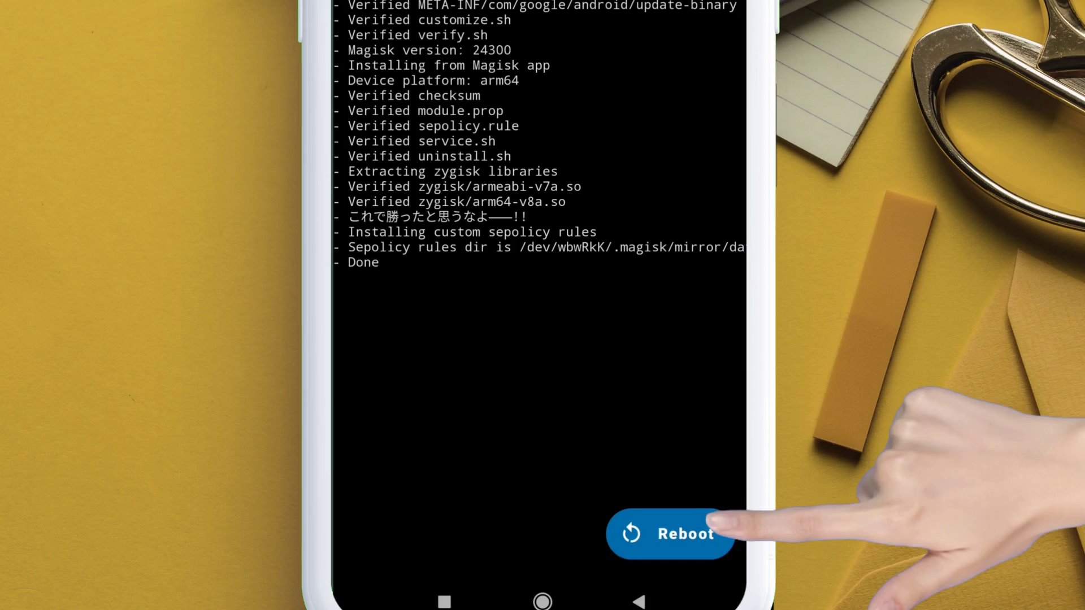
{"action": "left_click", "coordinate": [670, 534]}
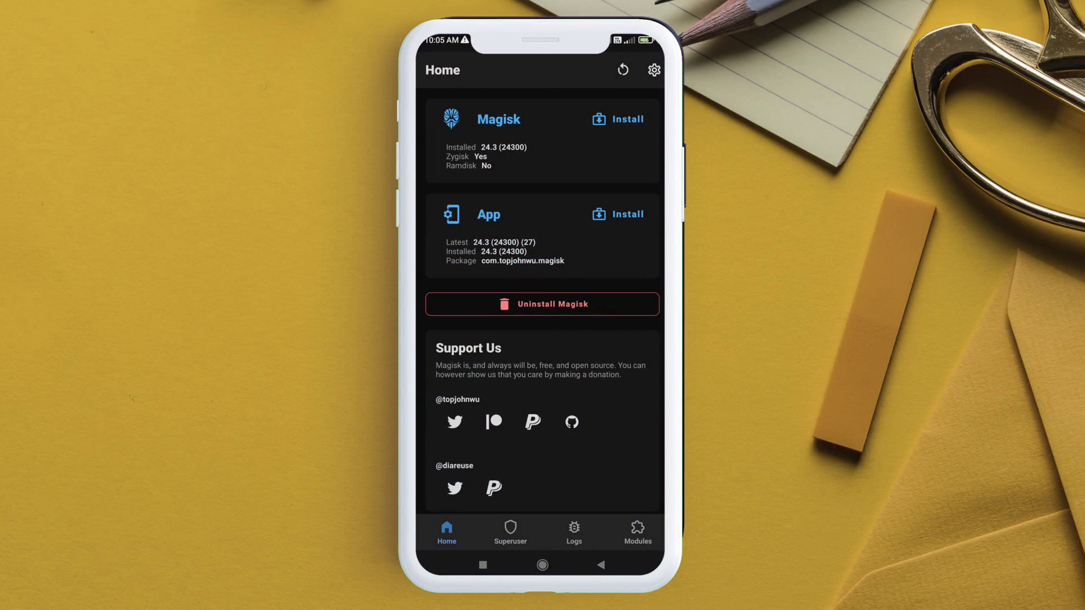
{"action": "left_click", "coordinate": [637, 532]}
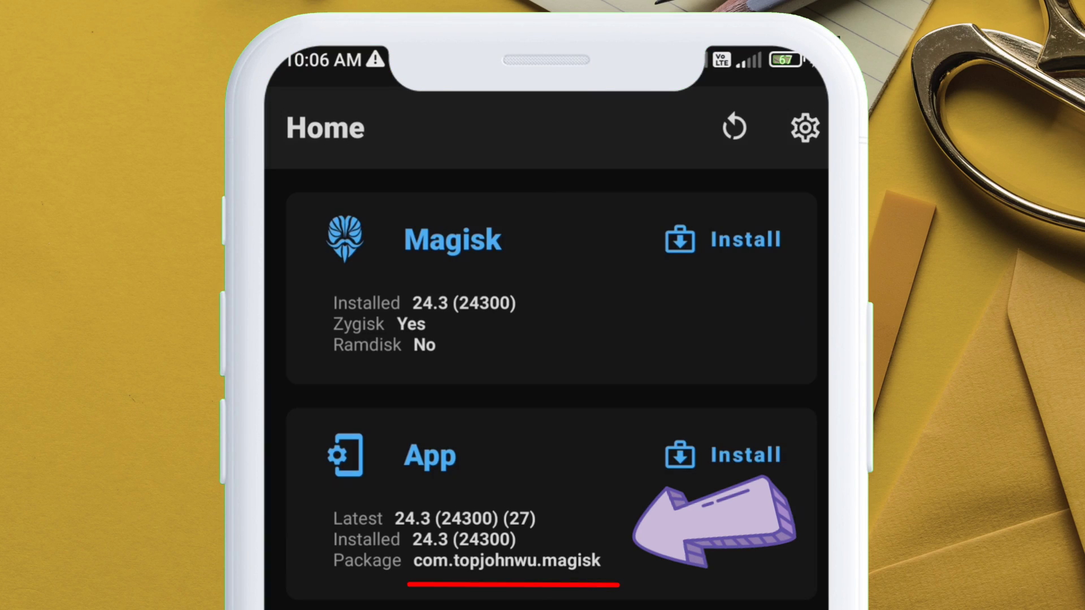
Step: Reach the Hide the Magisk app option in Magisk's settings
{"action": "left_click", "coordinate": [805, 127]}
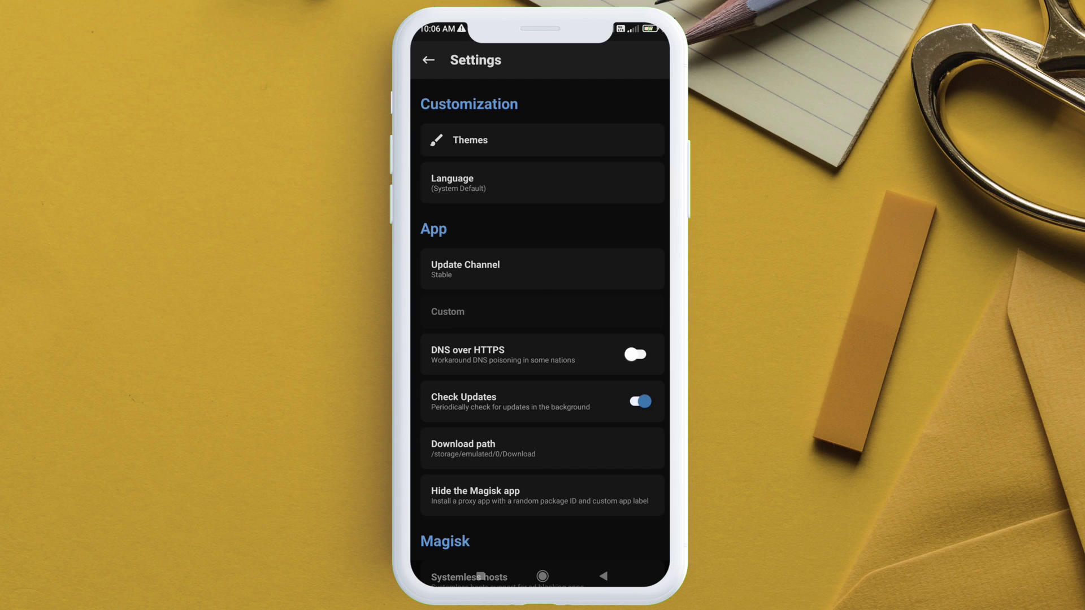
{"action": "scroll", "scroll_direction": "down", "scroll_amount": 3}
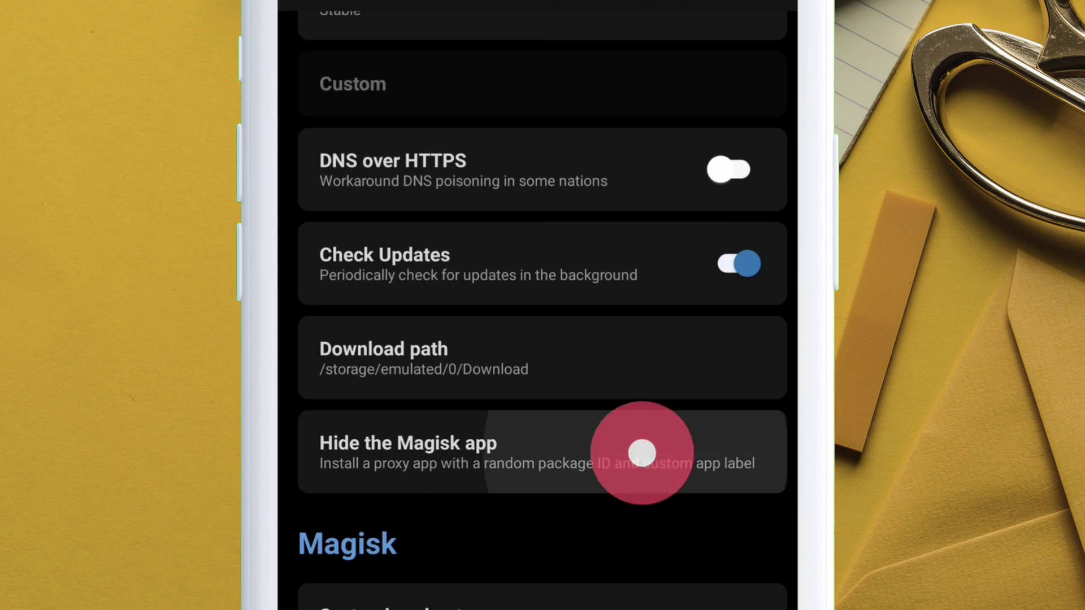
Step: Hide Magisk under the new app name 'Techjunkie' and install the repackaged app
{"action": "left_click", "coordinate": [418, 443]}
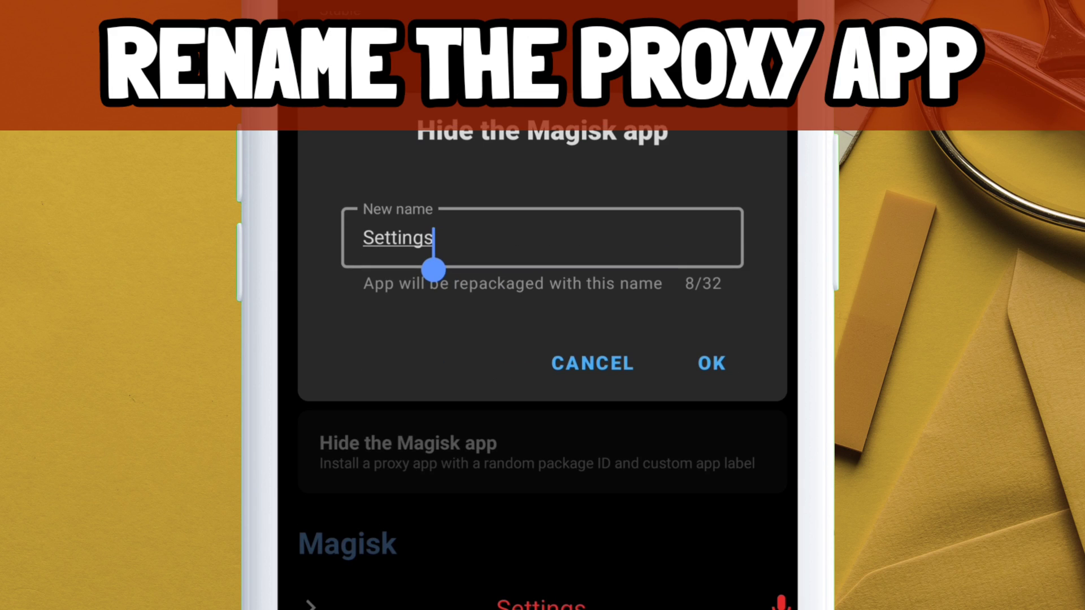
{"action": "type", "text": "Techjunkie"}
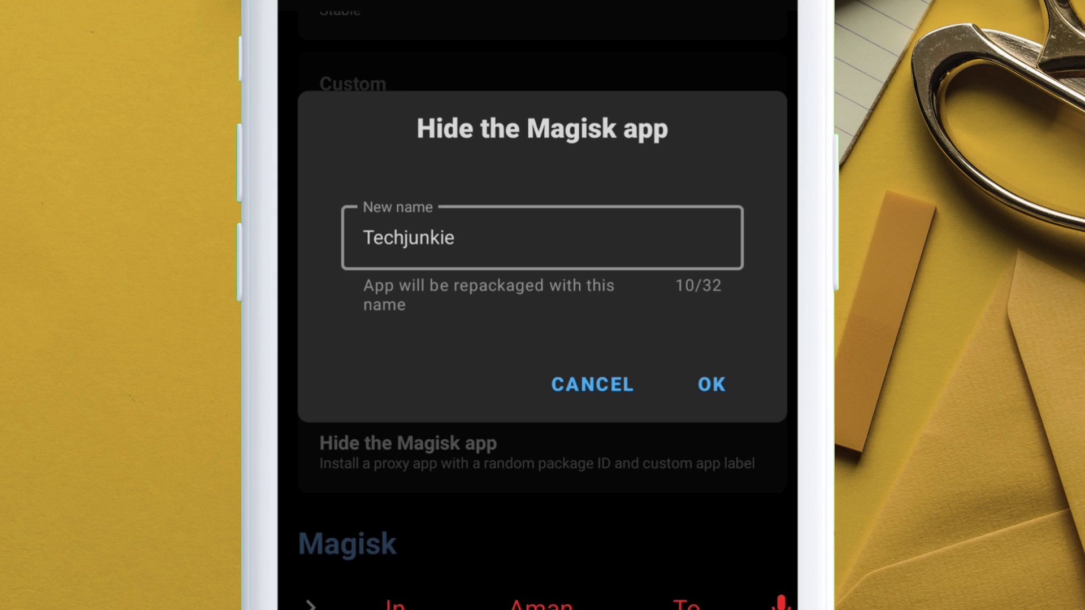
{"action": "left_click", "coordinate": [711, 385]}
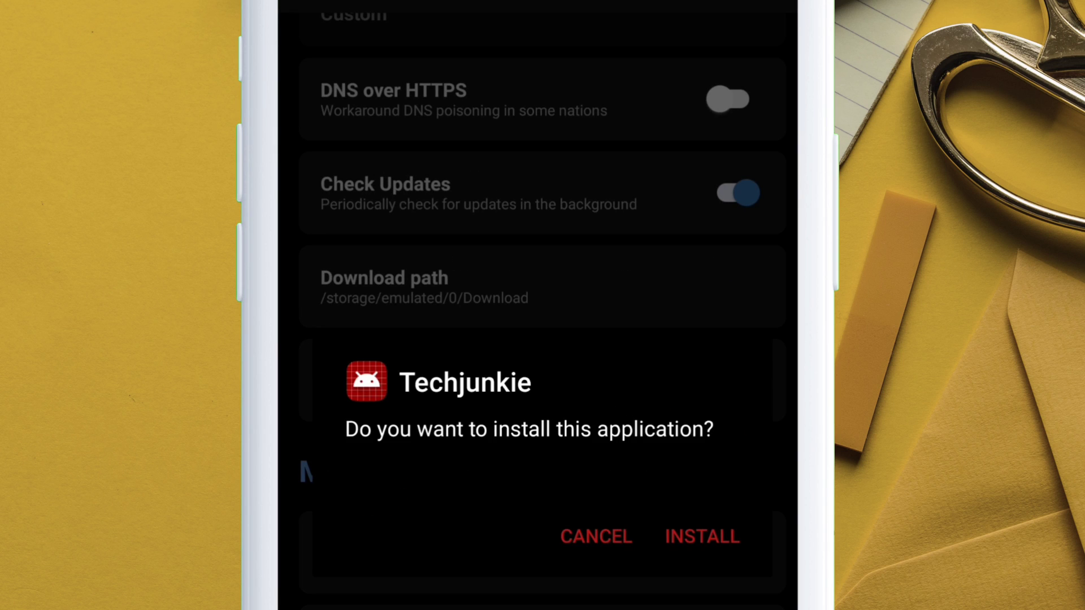
{"action": "left_click", "coordinate": [702, 364]}
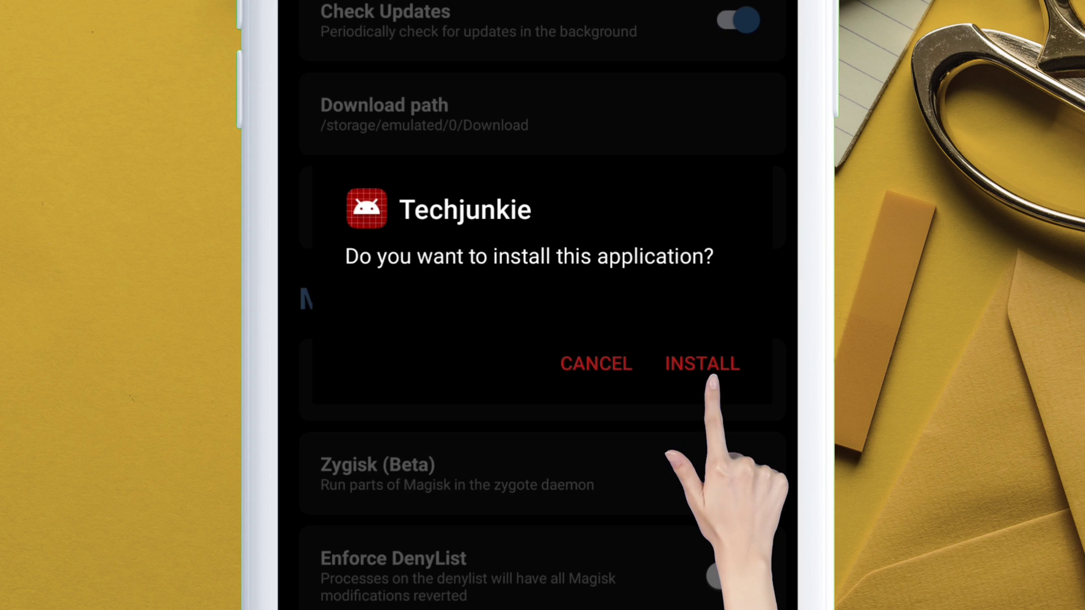
{"action": "left_click", "coordinate": [701, 364]}
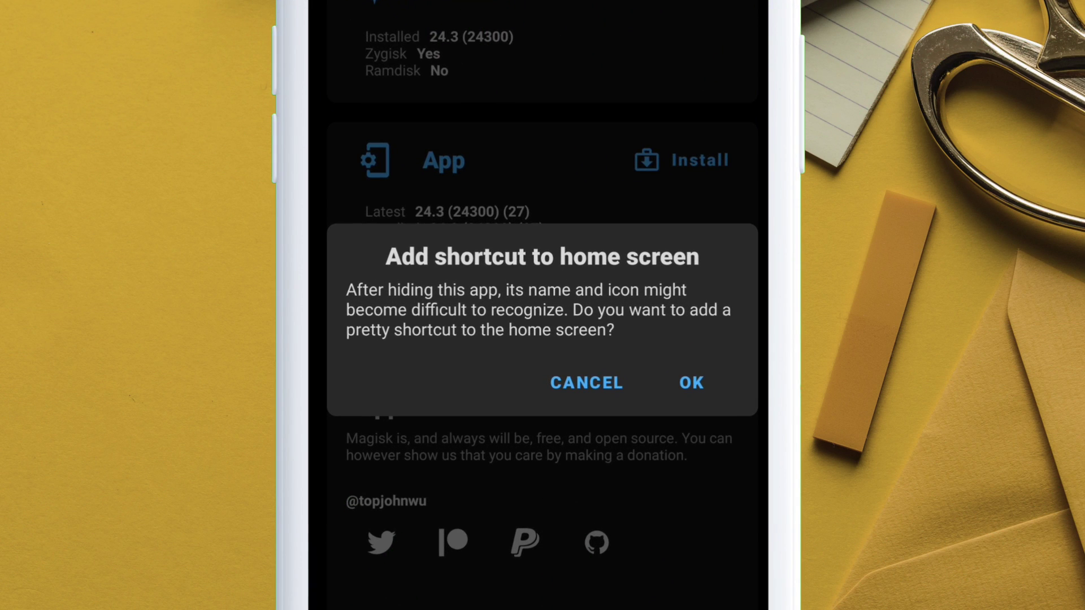
Step: Accept the Techjunkie home-screen shortcut and return to the hidden app's settings
{"action": "left_click", "coordinate": [690, 382]}
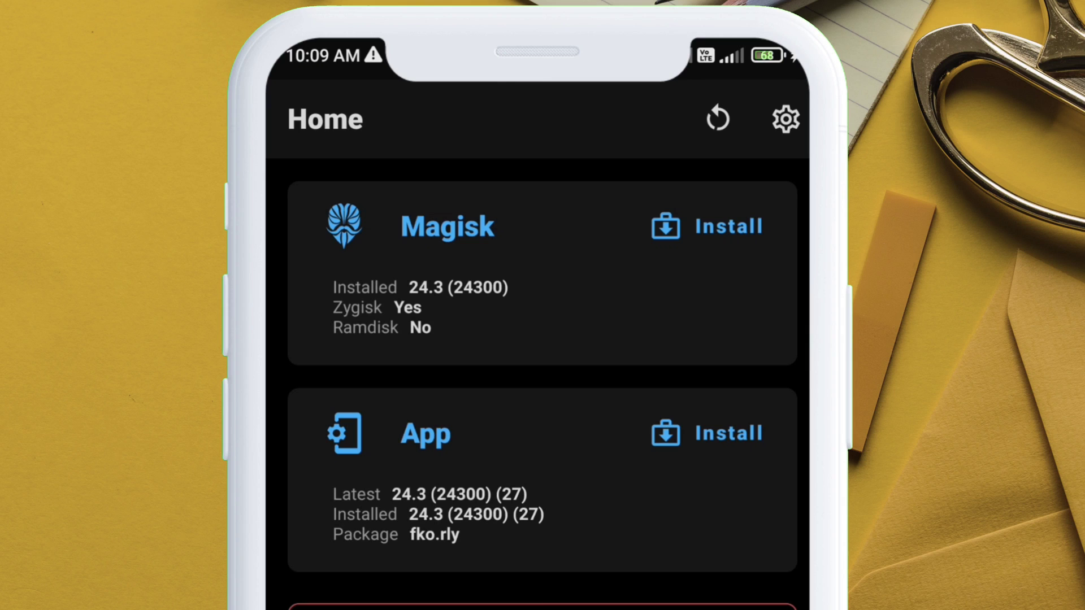
{"action": "left_click", "coordinate": [784, 119]}
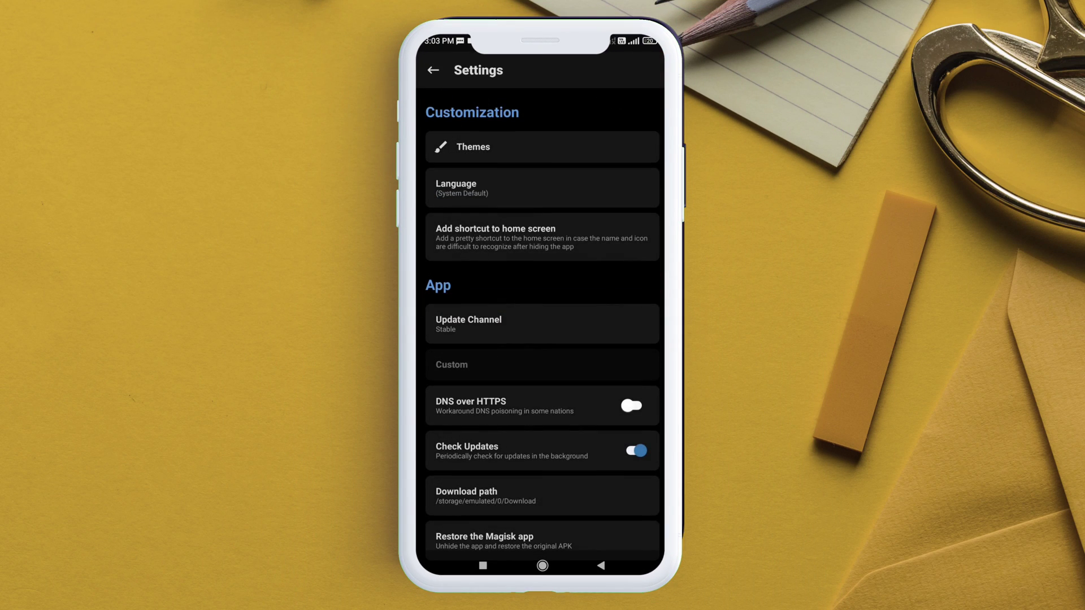
Step: Search 'boi' in Configure DenyList and tick BOI Mobile
{"action": "scroll", "scroll_direction": "down", "scroll_amount": 3}
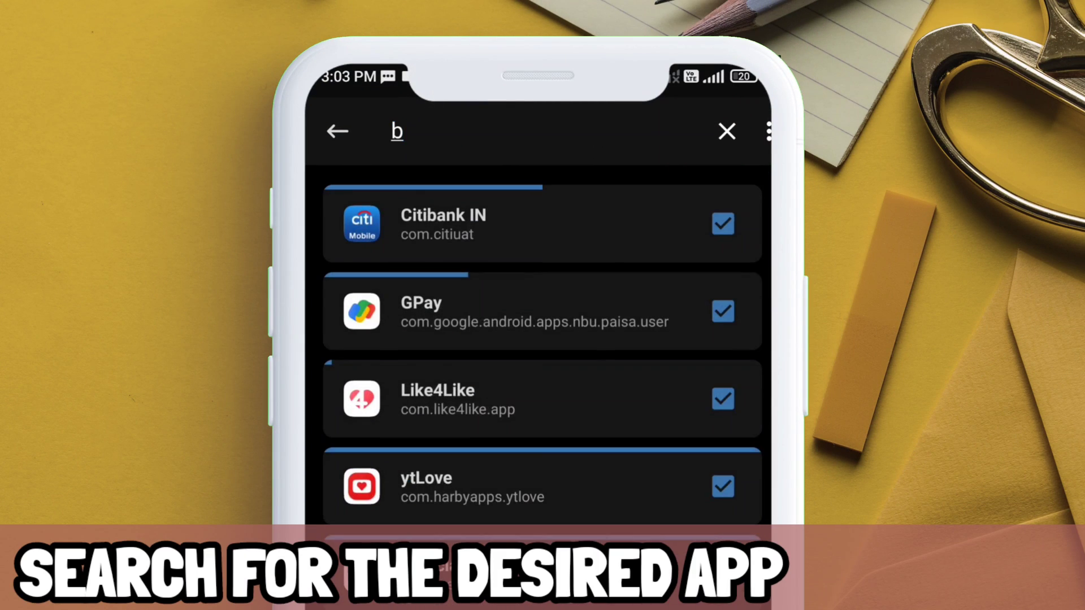
{"action": "type", "text": "oi"}
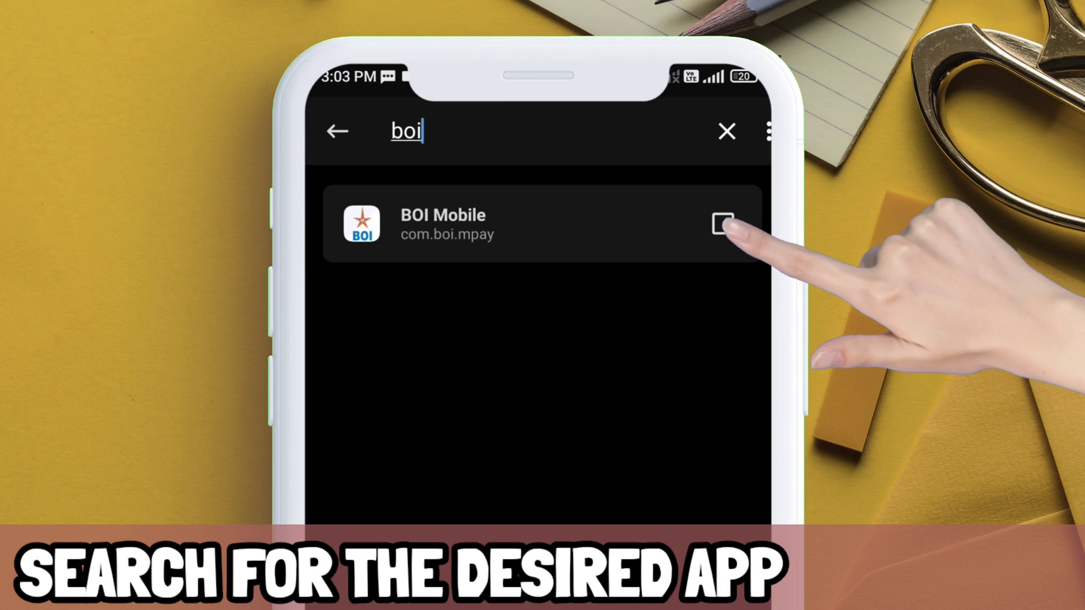
{"action": "left_click", "coordinate": [723, 223]}
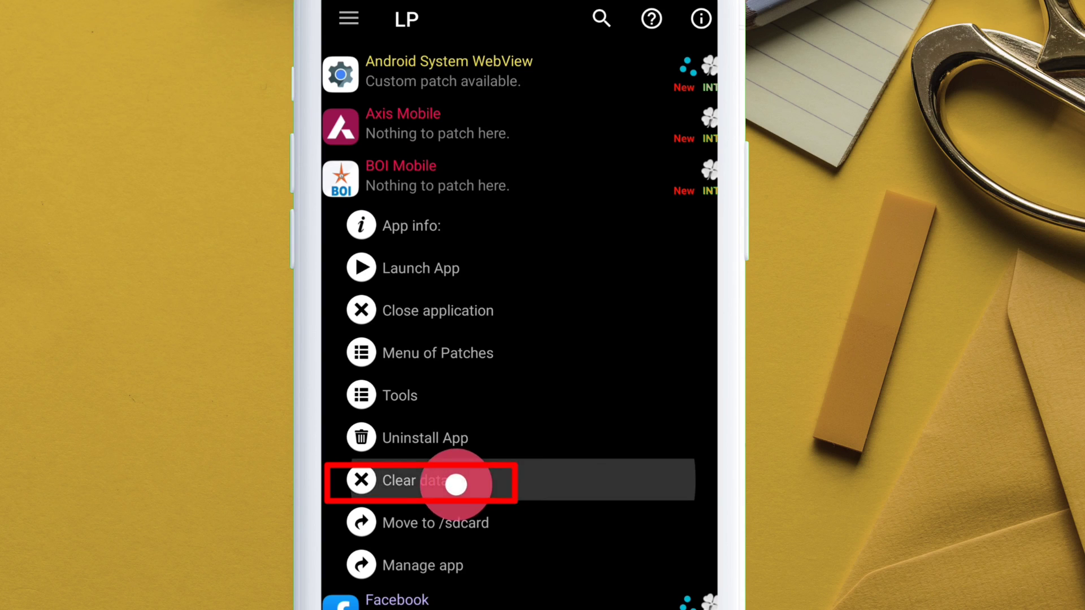
Step: Clear all of BOI Mobile's stored data and confirm
{"action": "left_click", "coordinate": [409, 482]}
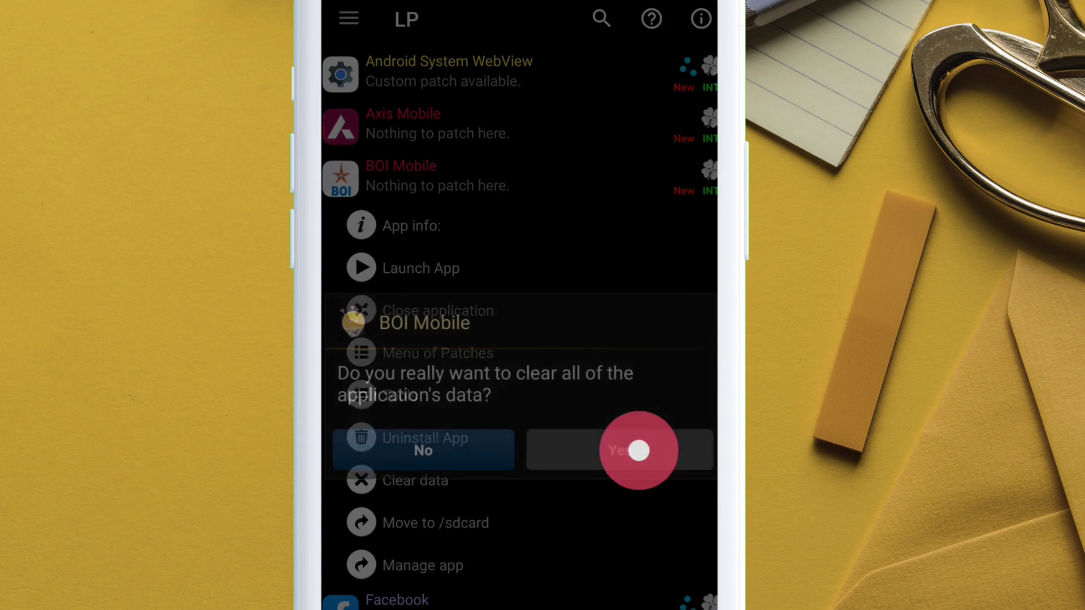
{"action": "left_click", "coordinate": [638, 451]}
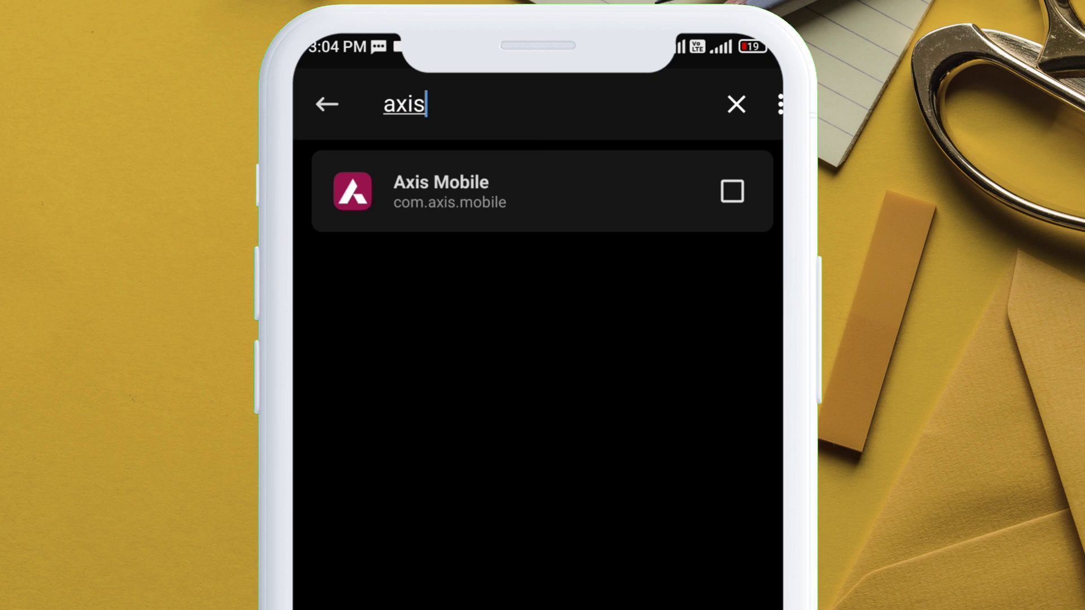
Step: Tick Axis Mobile on the DenyList and enable its pushservice process as well
{"action": "left_click", "coordinate": [730, 191]}
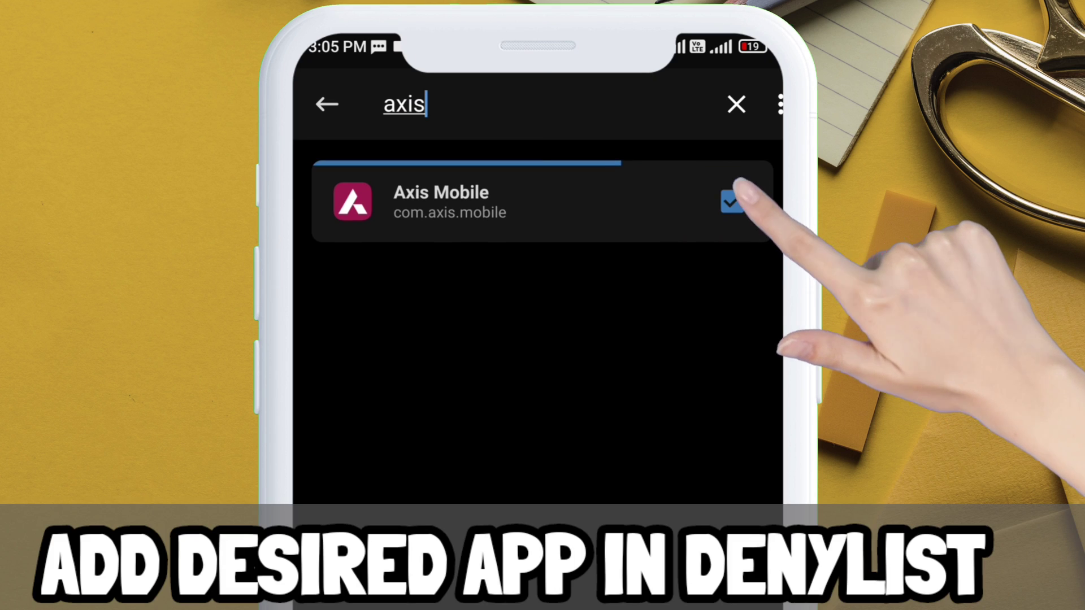
{"action": "left_click", "coordinate": [731, 201]}
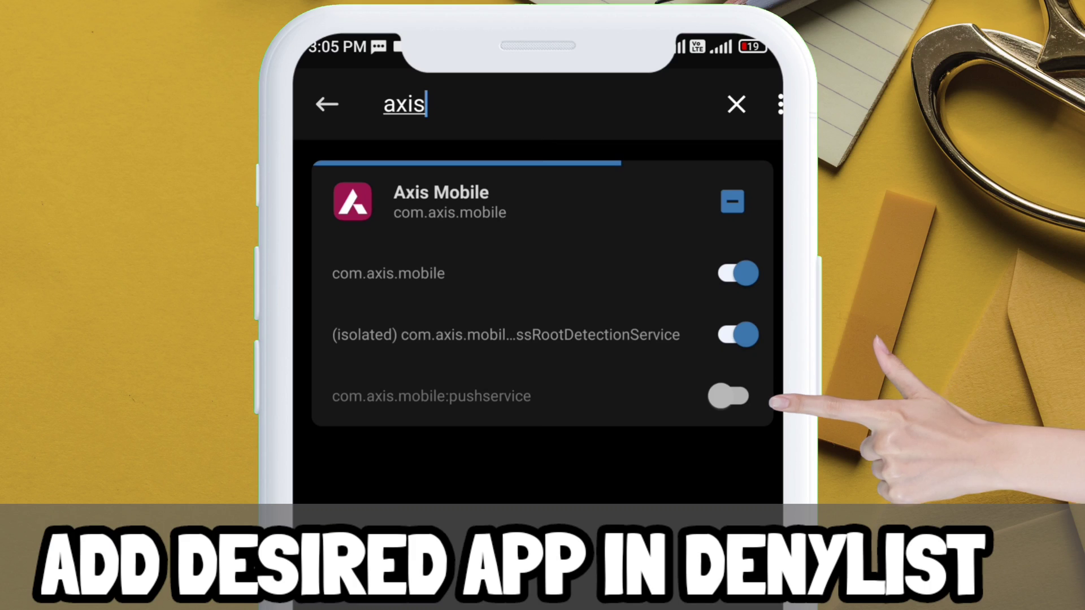
{"action": "left_click", "coordinate": [729, 396]}
{"action": "type", "text": "hd"}
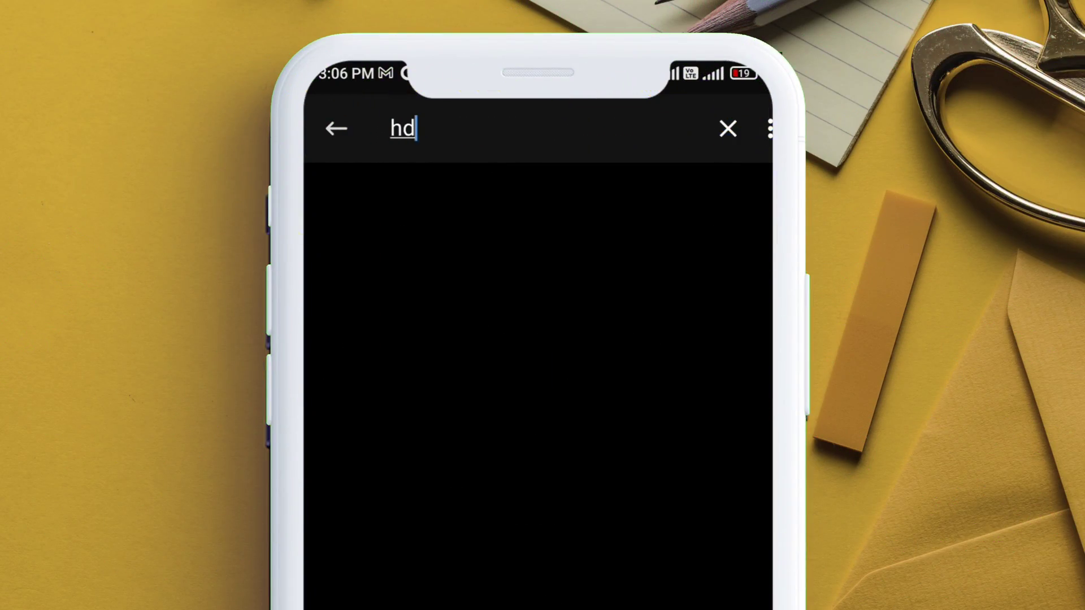
Step: Search 'hdf' and clear HDFC Bank's stored data
{"action": "type", "text": "f"}
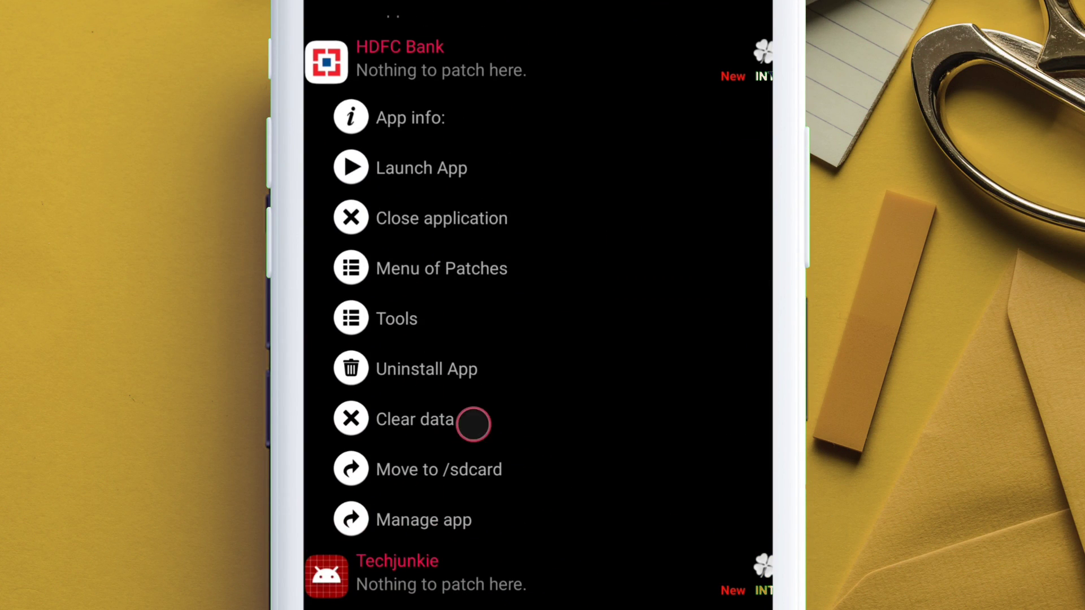
{"action": "left_click", "coordinate": [472, 424]}
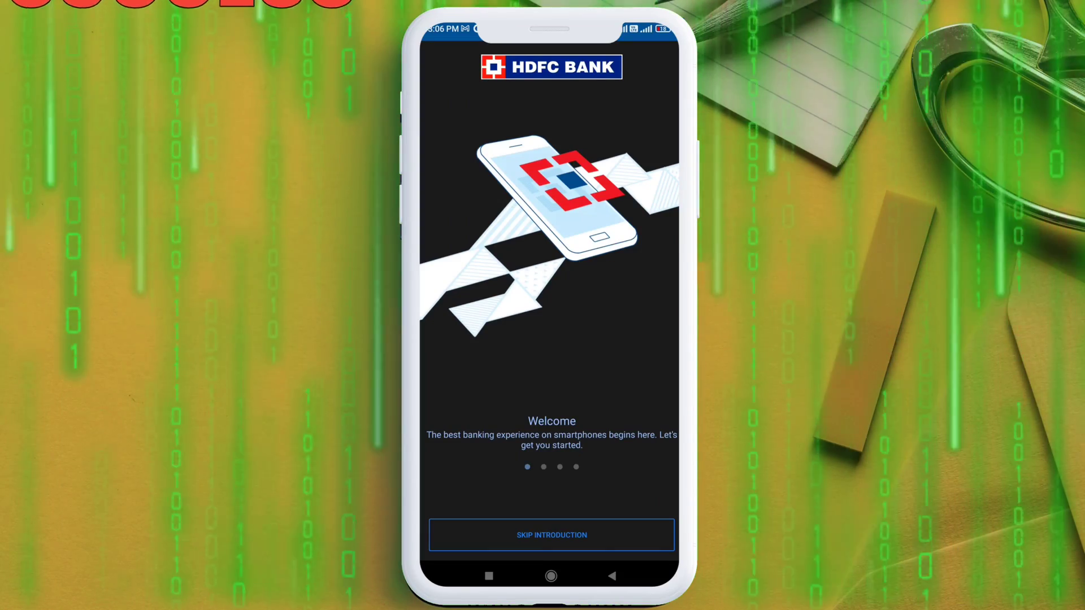
Step: Swipe through HDFC Bank's intro and skip the introduction to reach the location prompt
{"action": "scroll", "scroll_direction": "left", "scroll_amount": 3}
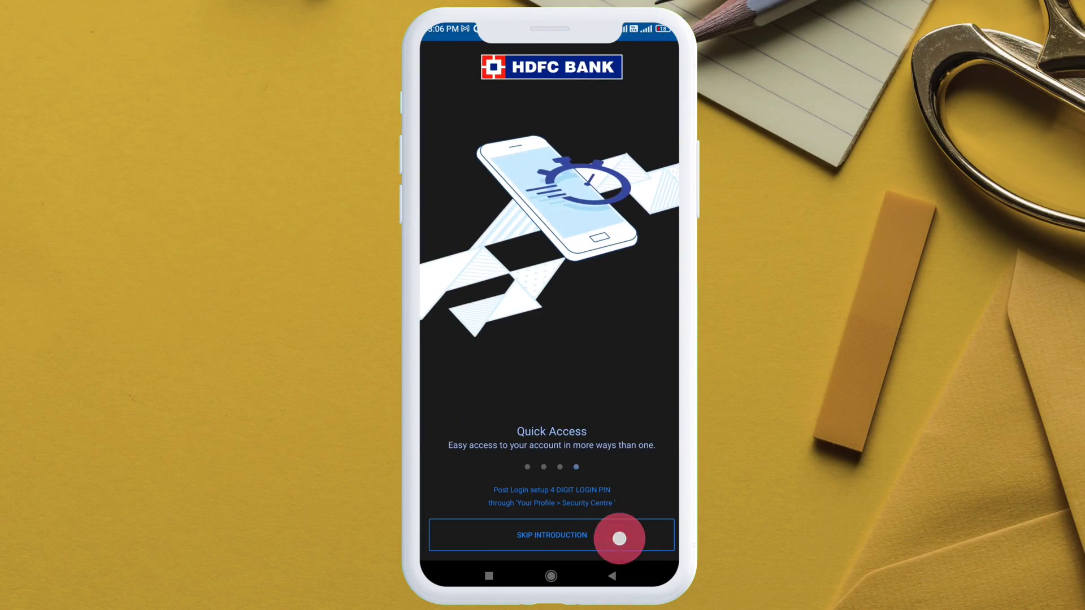
{"action": "left_click", "coordinate": [552, 535]}
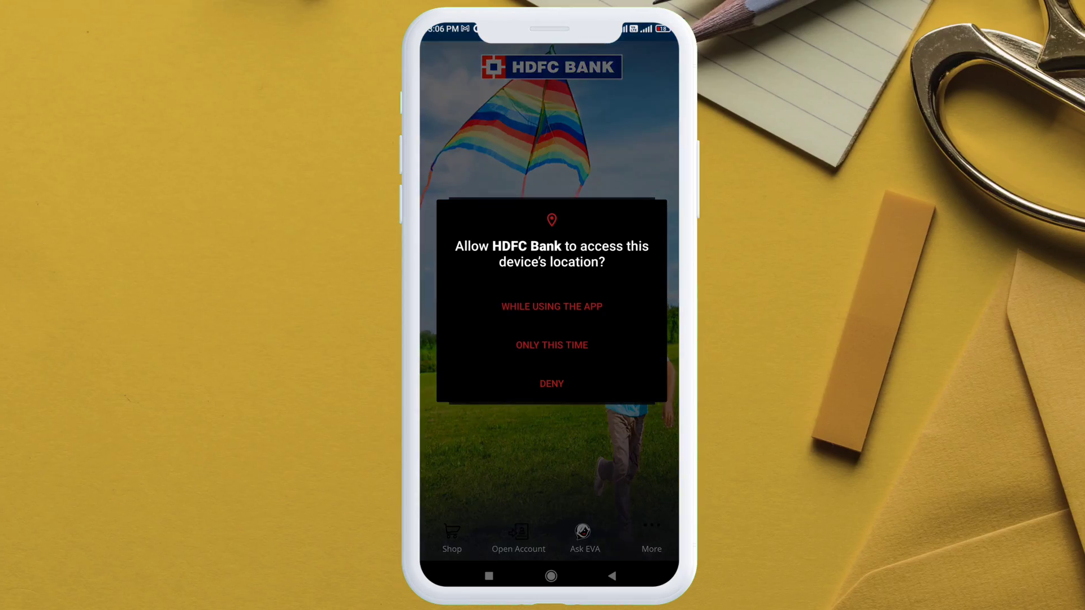